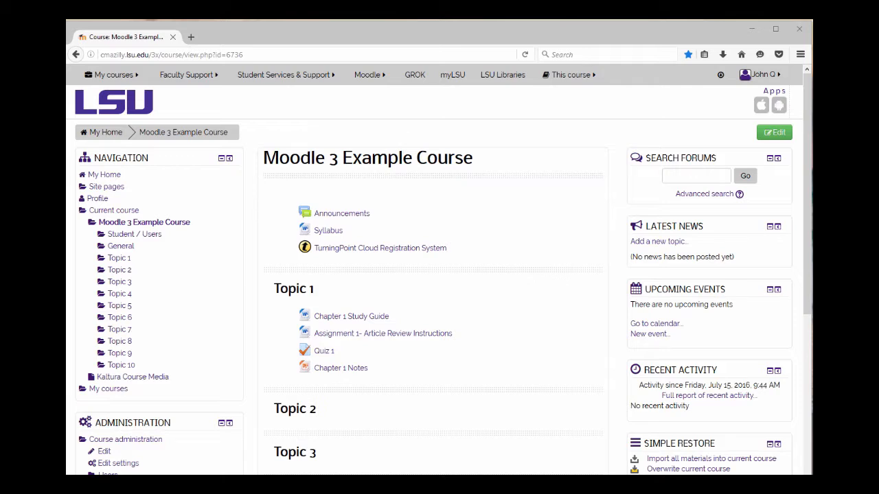
mouse_move(608, 365)
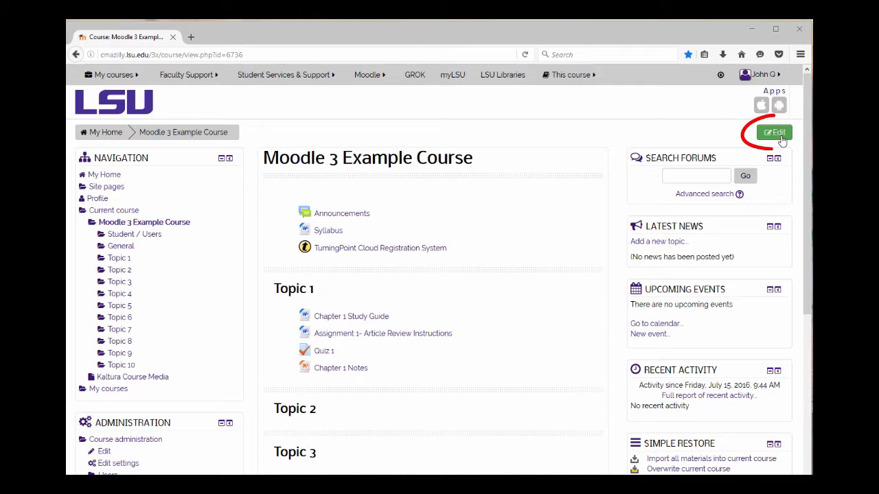
Step: Turn editing on for the Moodle 3 Example Course page
left_click(775, 132)
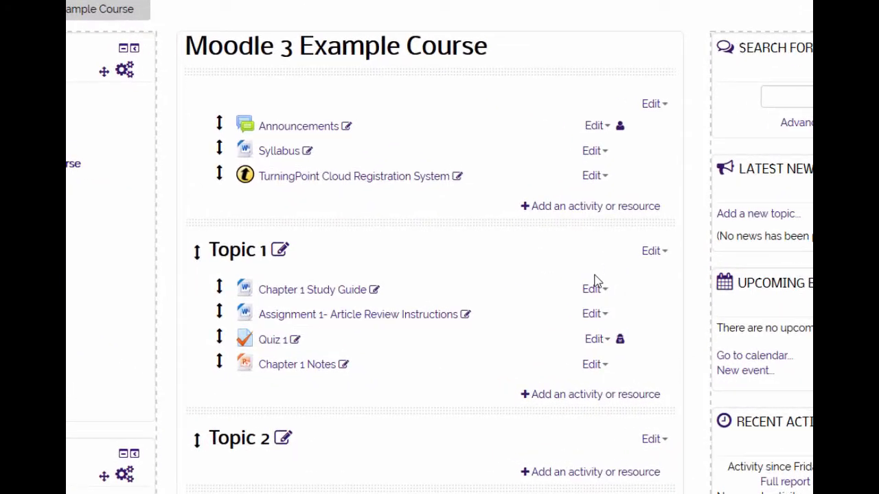
Step: Delete Chapter 1 Study Guide from Topic 1 via its Edit menu and confirm
left_click(593, 289)
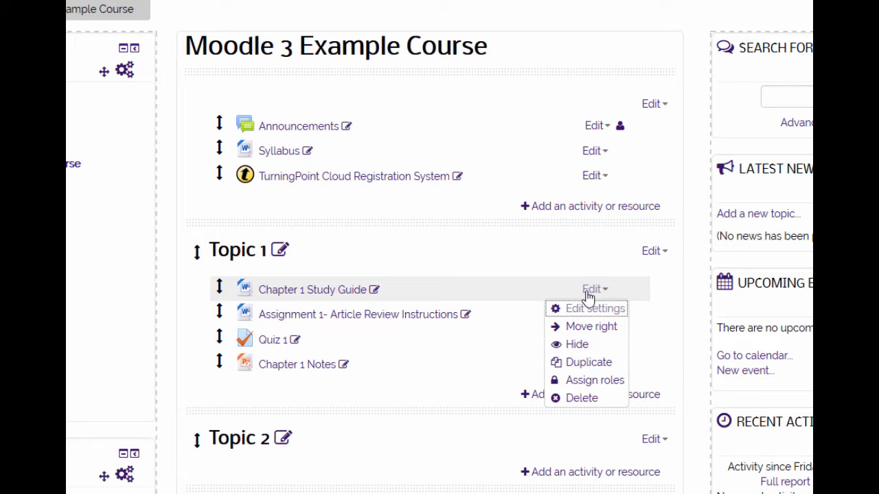
mouse_move(593, 398)
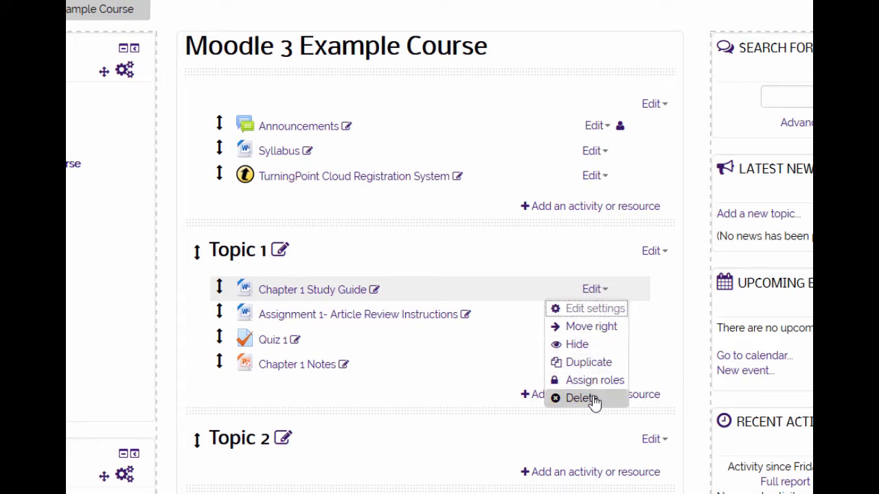
left_click(582, 399)
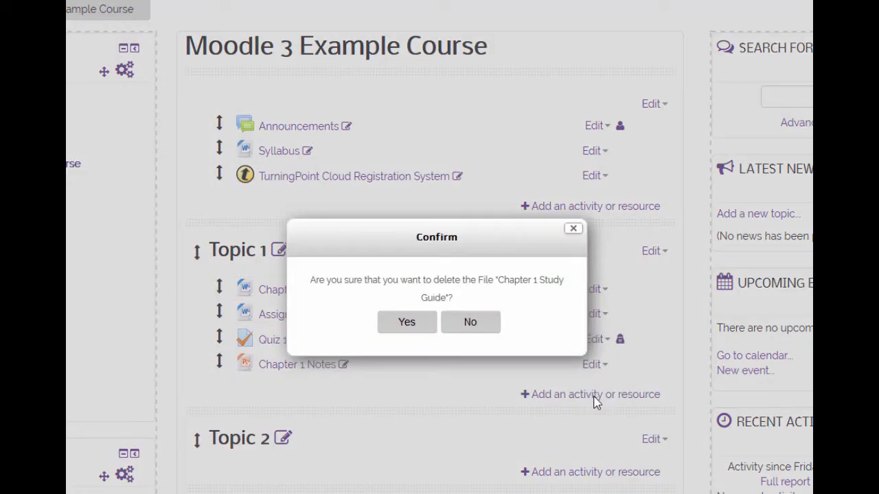
mouse_move(437, 357)
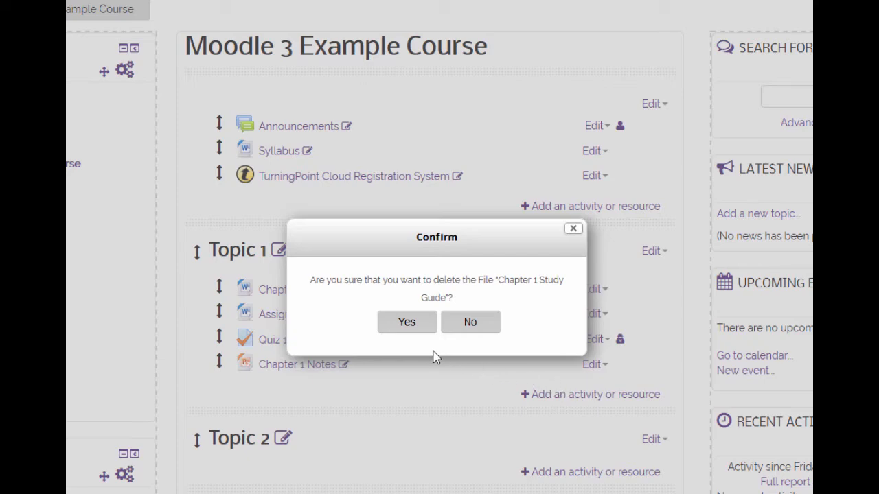
mouse_move(404, 357)
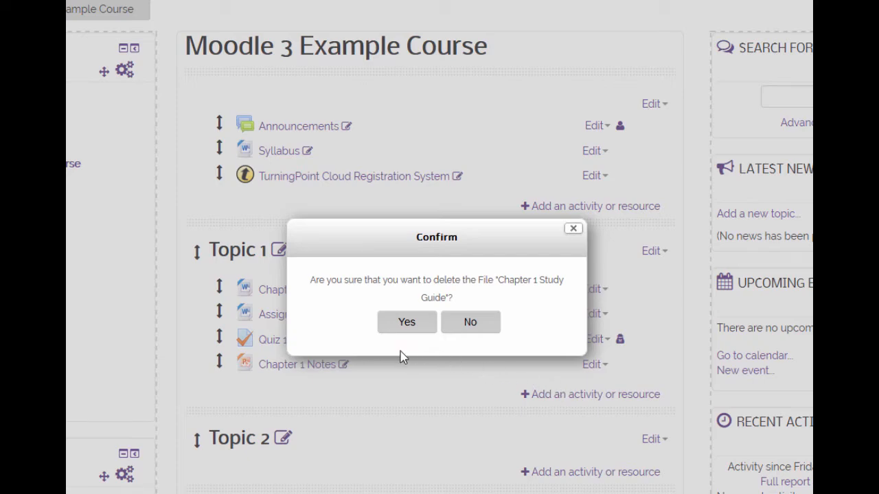
left_click(406, 321)
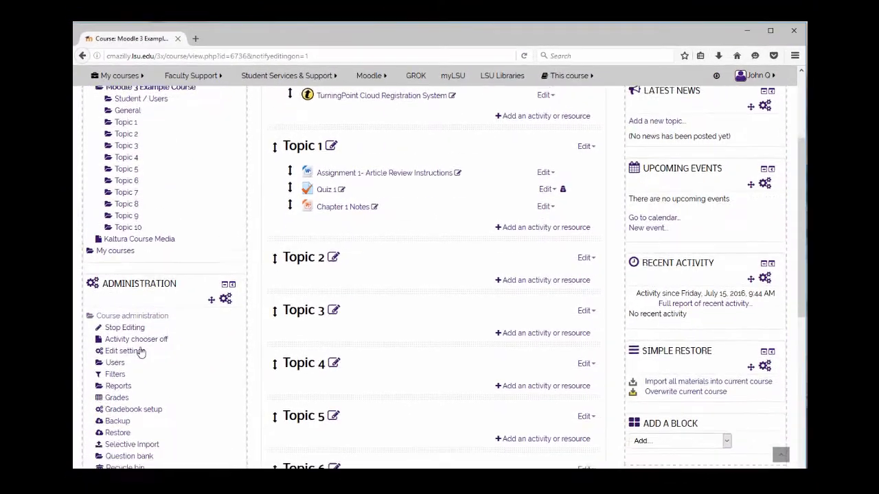
Step: Go to the course Recycle bin under Administration
scroll("down", 3)
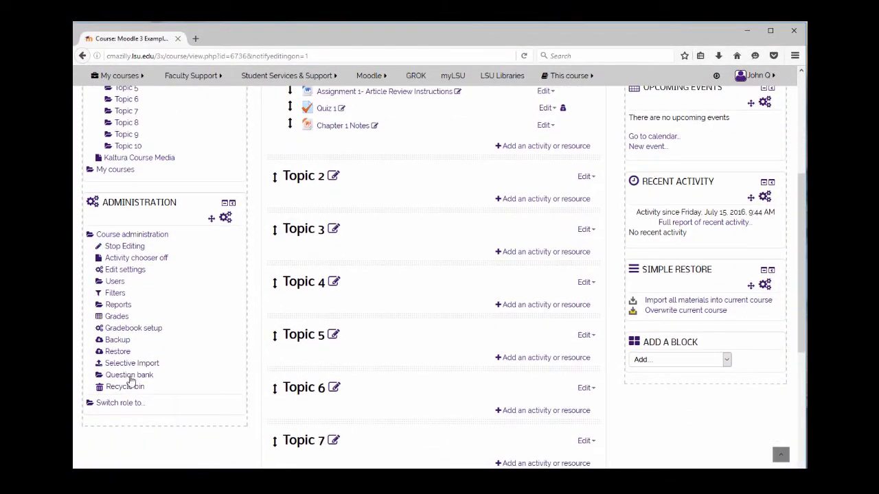
left_click(125, 386)
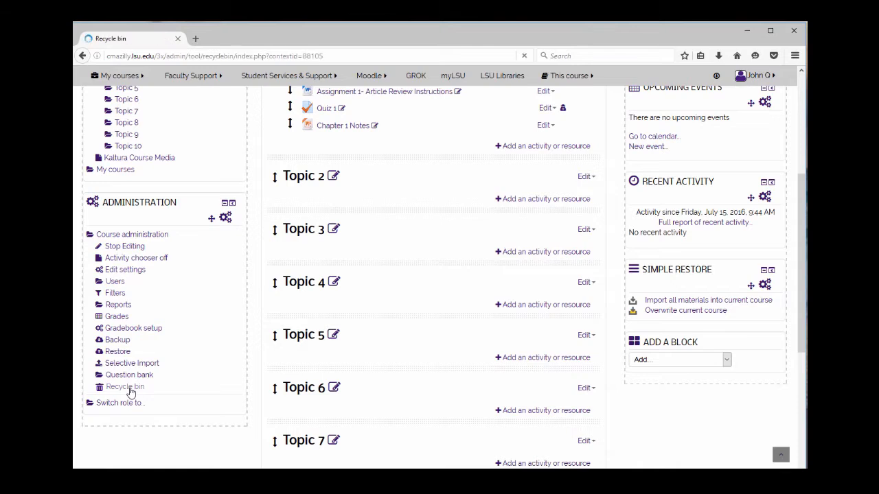
left_click(124, 387)
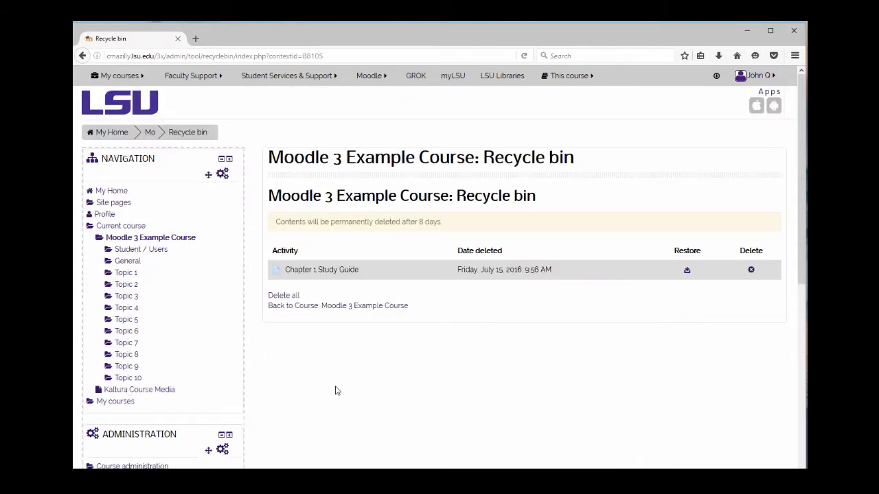
mouse_move(669, 307)
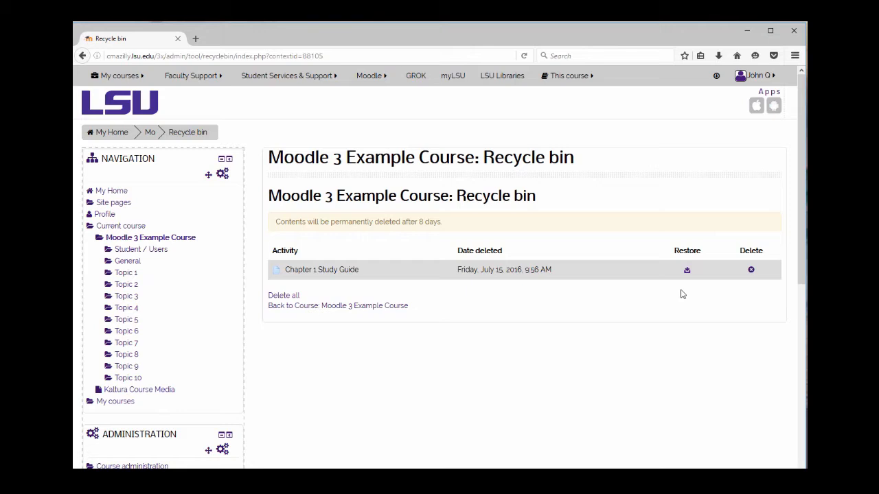
mouse_move(684, 287)
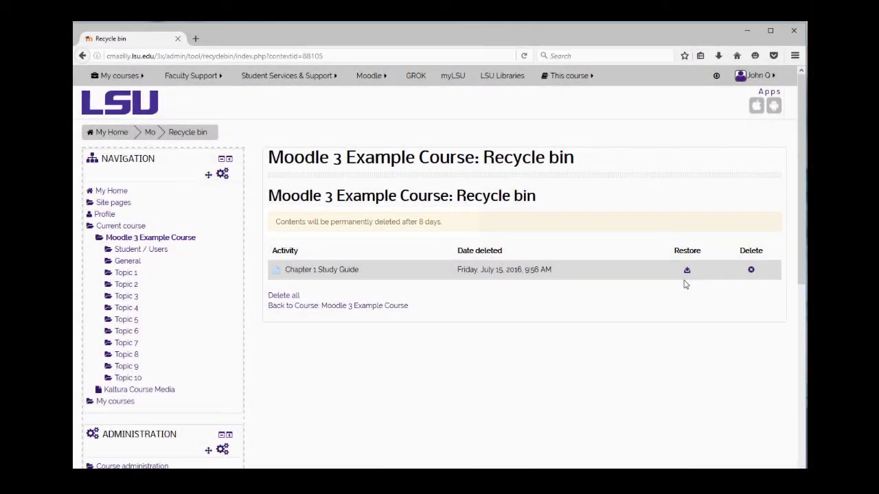
mouse_move(687, 269)
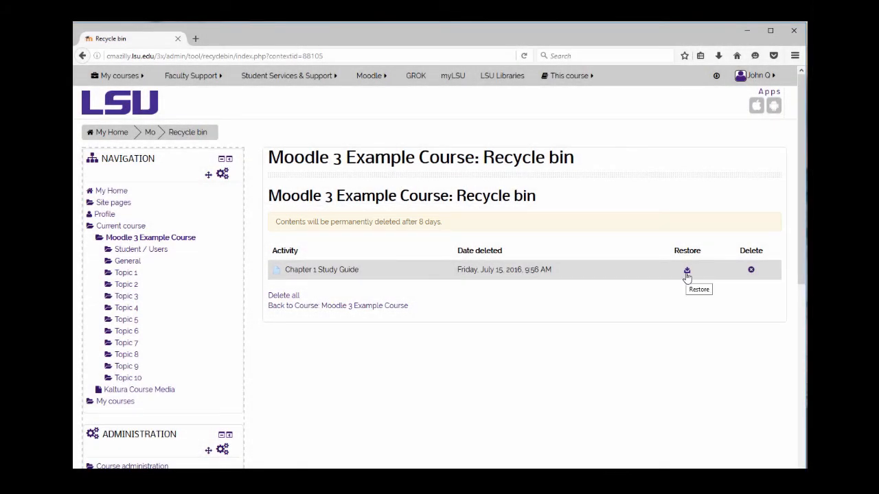
Step: Restore Chapter 1 Study Guide from the Recycle bin and return to the course page
left_click(686, 269)
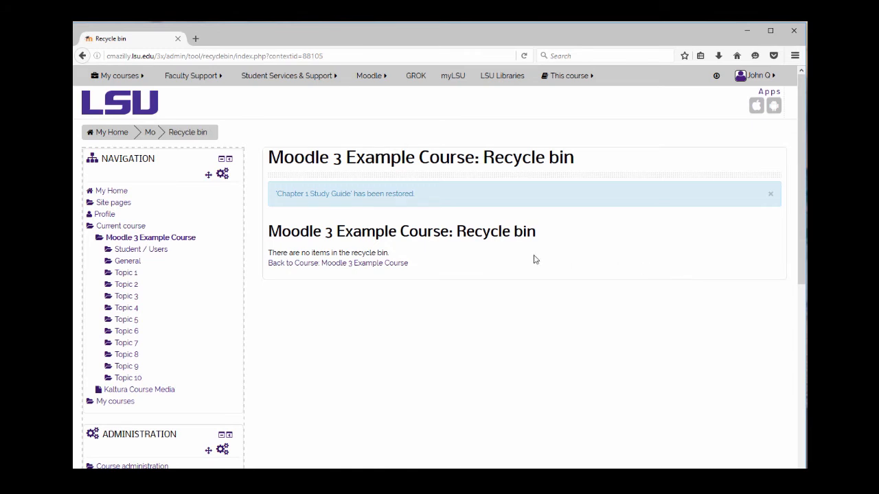
mouse_move(154, 146)
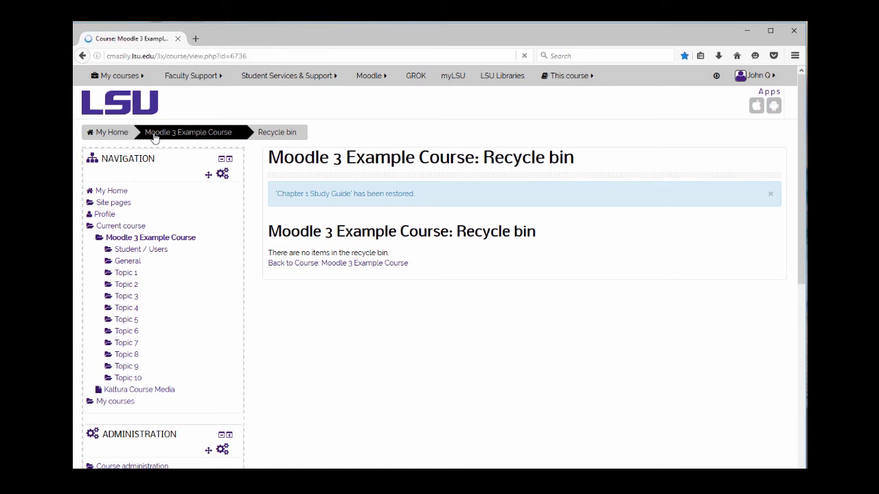
left_click(186, 132)
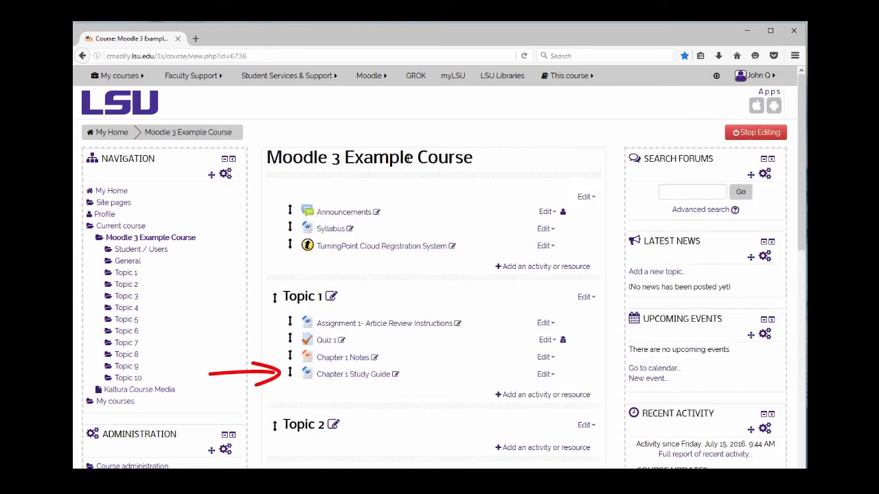